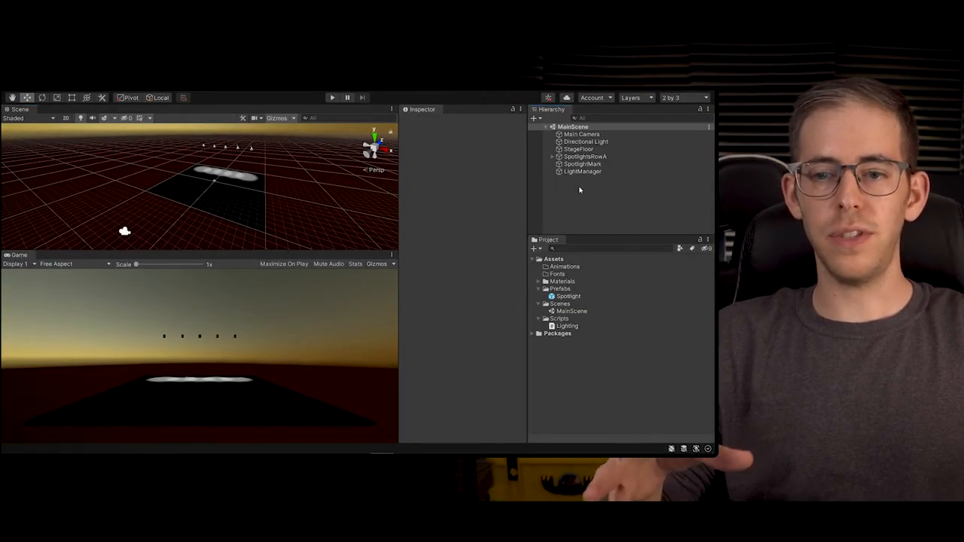
# - Create a UI Button from the Hierarchy, bringing in its Canvas and EventSystem
pyautogui.rightClick(578, 190)
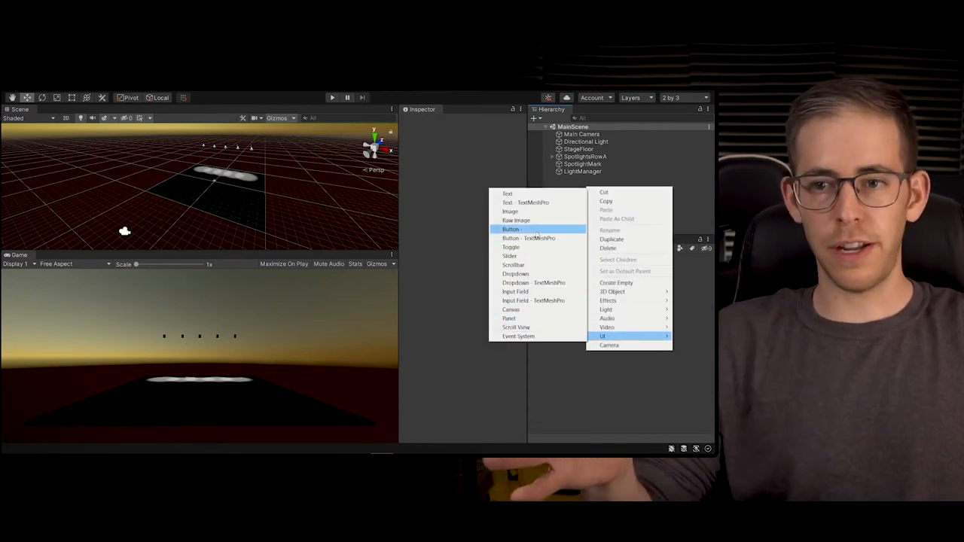
pyautogui.click(510, 229)
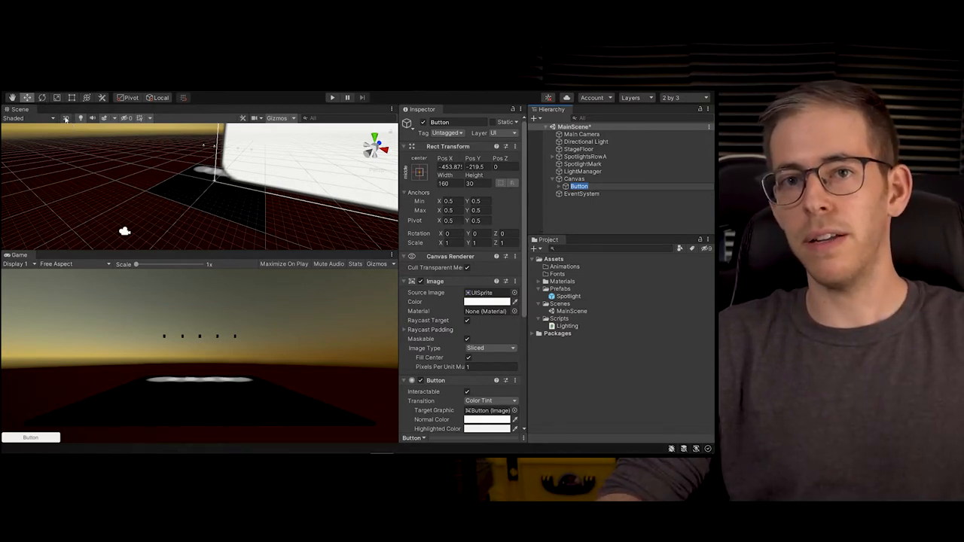
# - In 2D Scene view, drag the button to the canvas's bottom-left and expand it in the Hierarchy
pyautogui.click(73, 263)
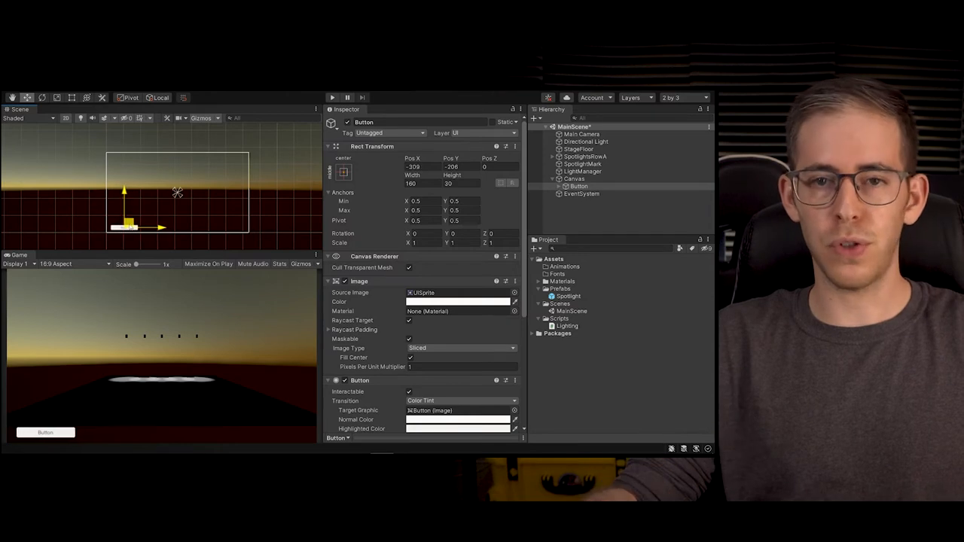
pyautogui.moveTo(136, 226); pyautogui.dragTo(158, 224)
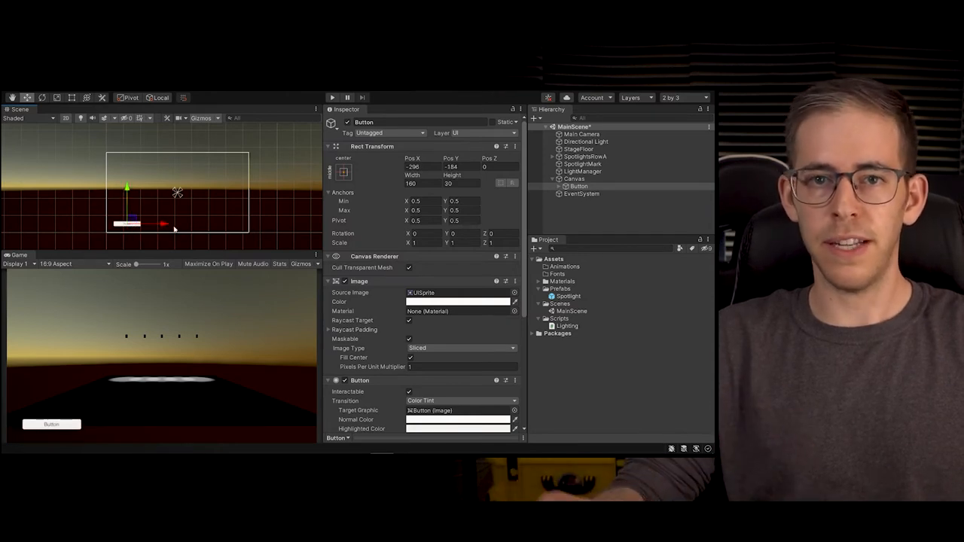
pyautogui.click(559, 187)
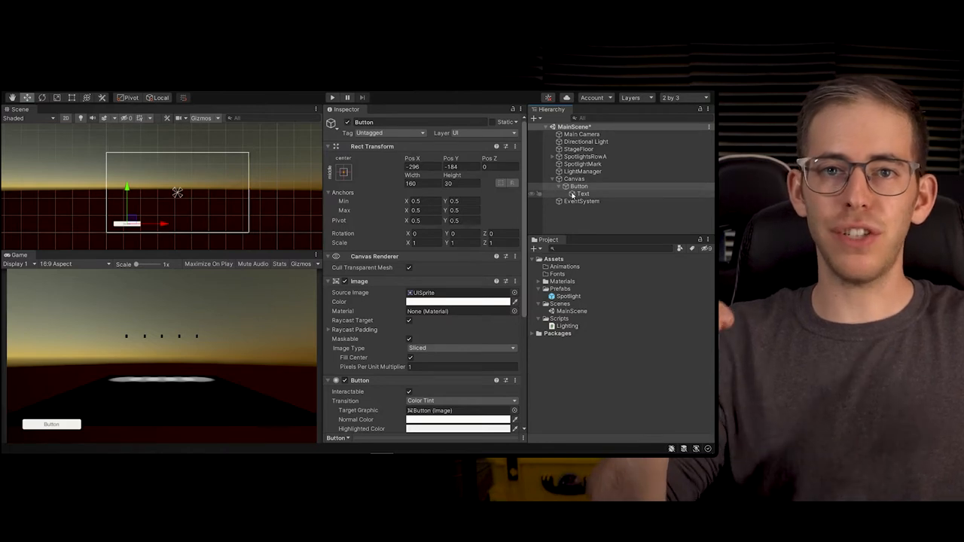
# - Set the button's child Text to read Lights Off
pyautogui.click(582, 192)
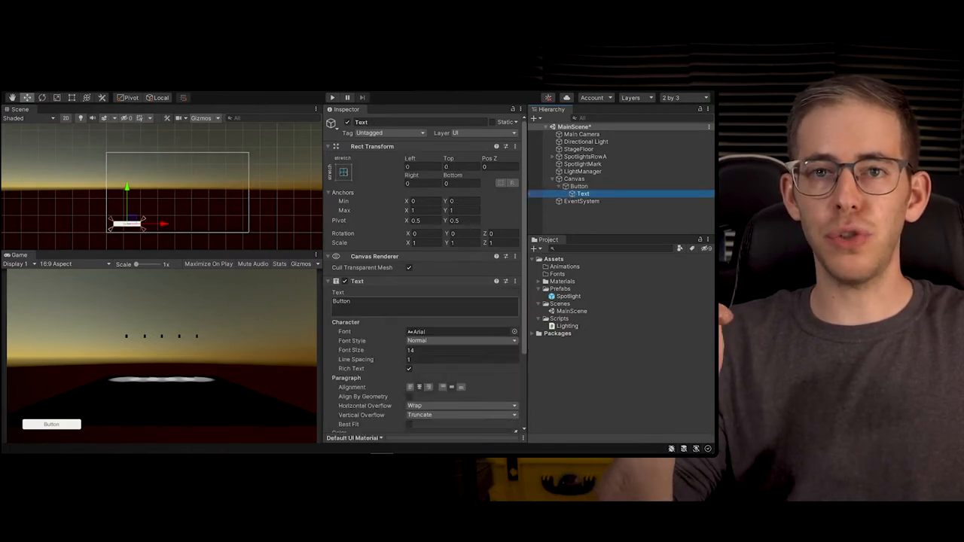
pyautogui.write('LightsOff')
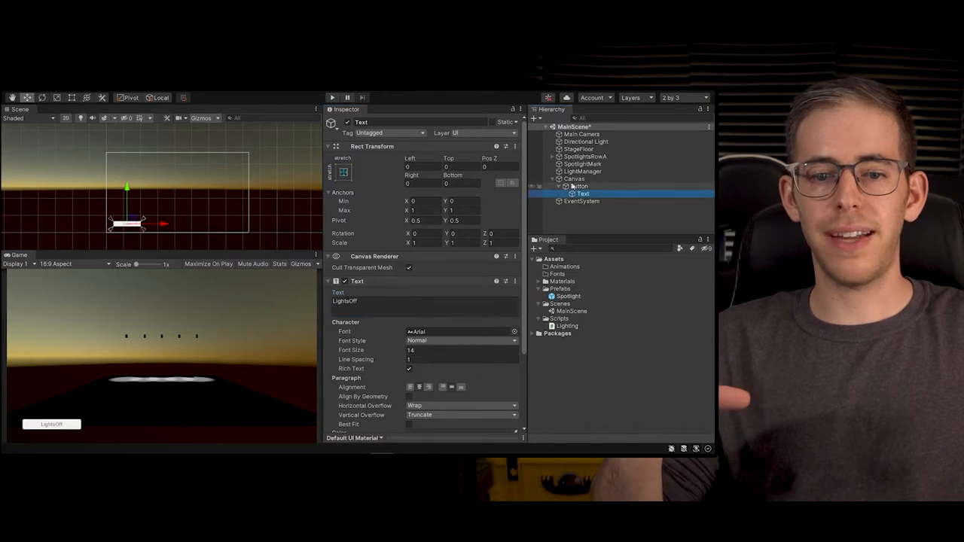
pyautogui.click(578, 187)
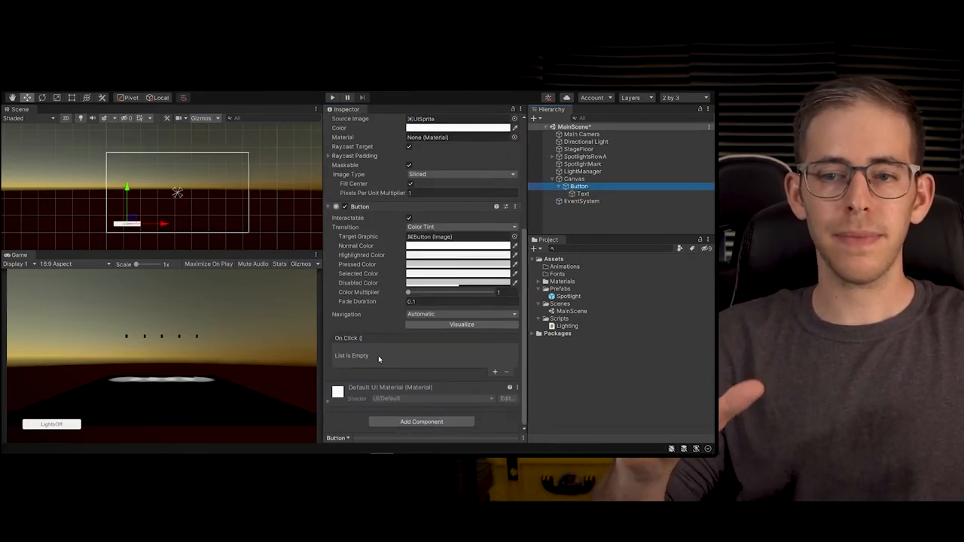
pyautogui.moveTo(403, 362)
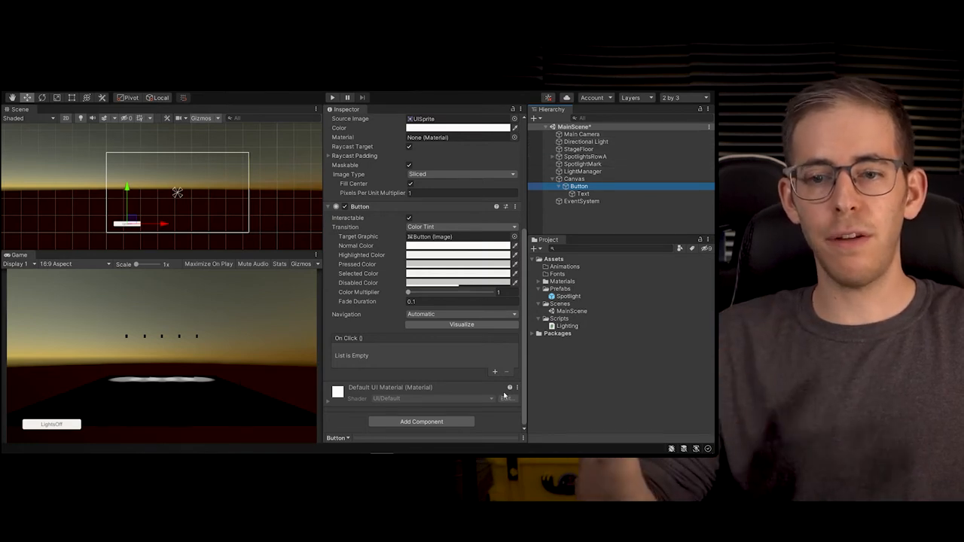
# - Add an On Click entry targeting SpotlightRowA calling GameObject.SetActive, set to Runtime Only
pyautogui.click(494, 371)
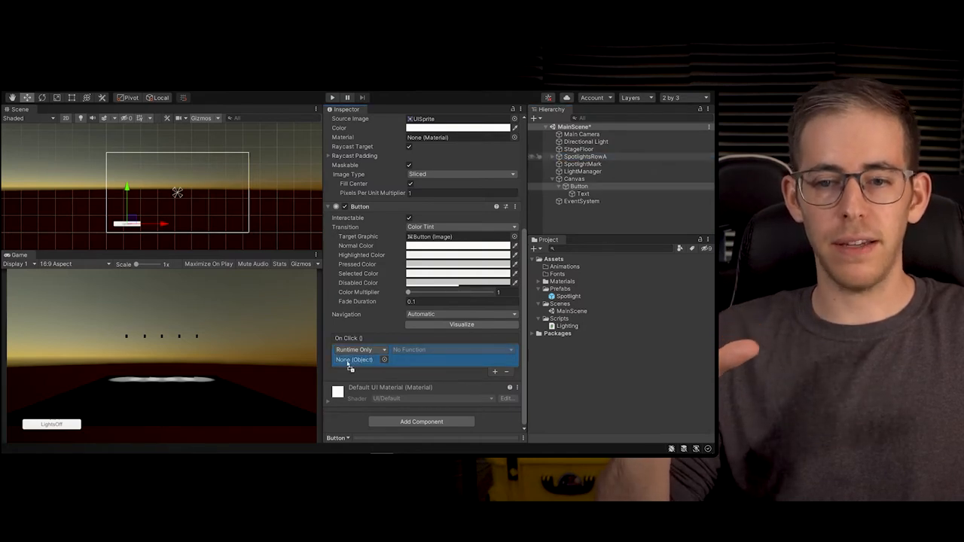
pyautogui.click(359, 359)
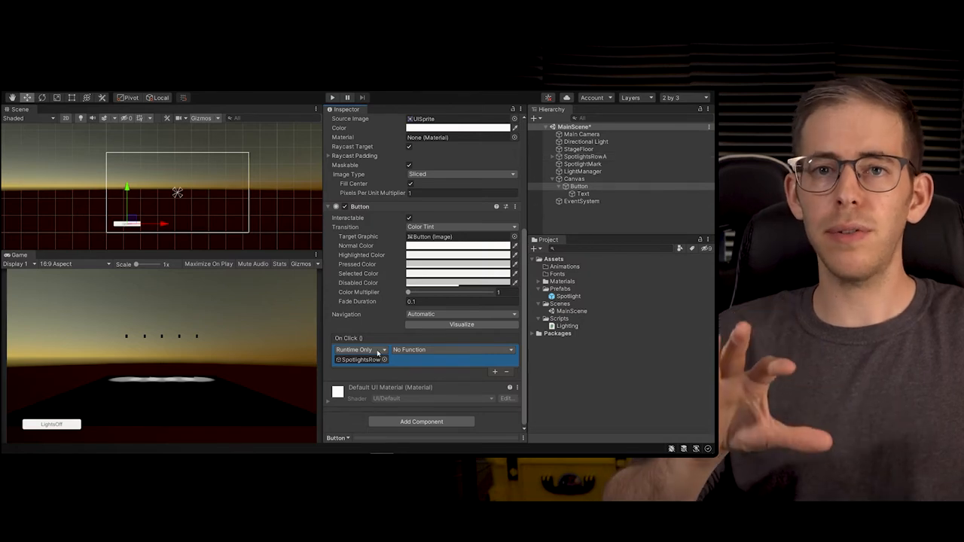
pyautogui.click(452, 350)
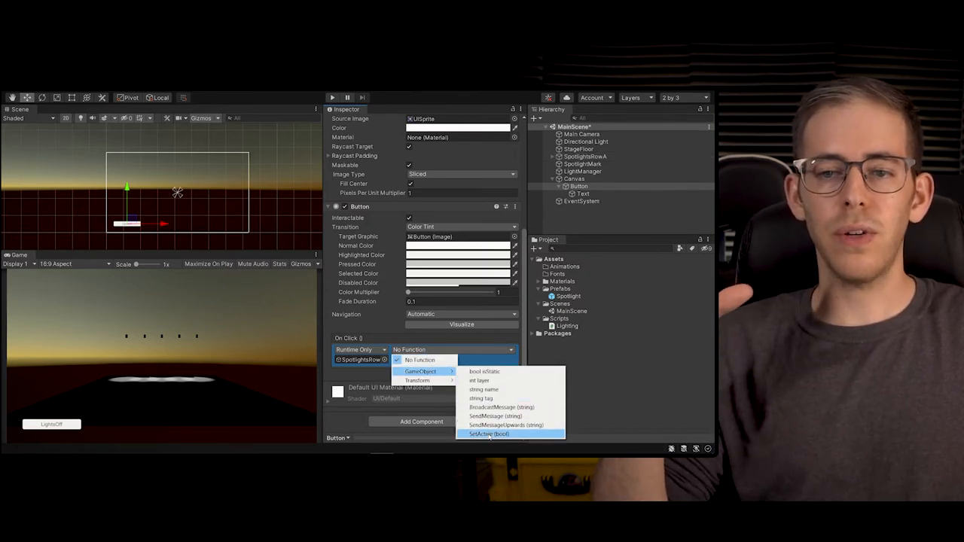
pyautogui.click(479, 434)
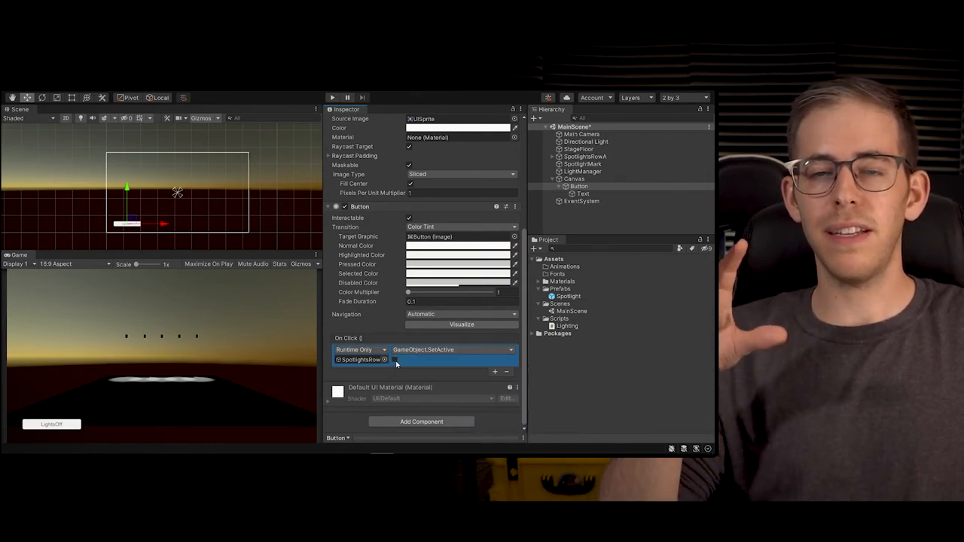
pyautogui.click(398, 358)
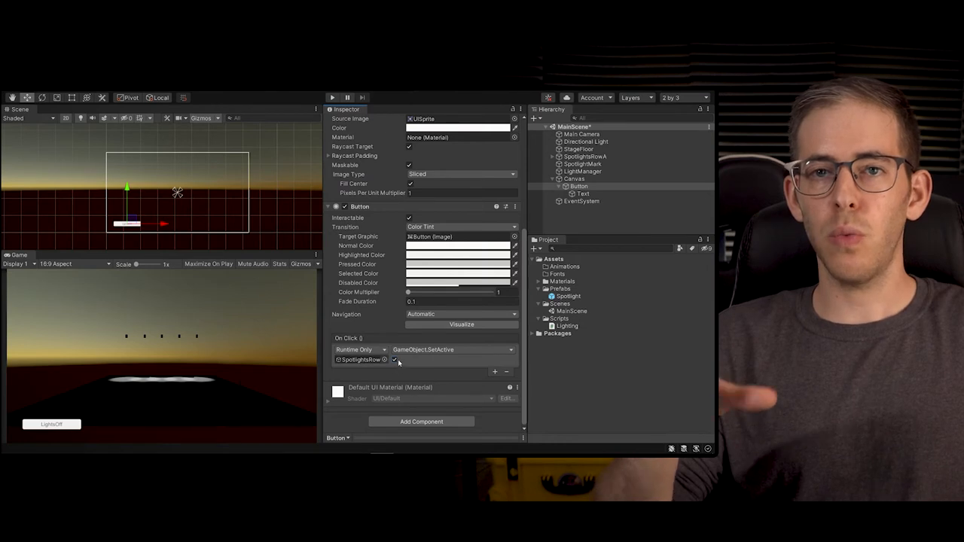
pyautogui.click(358, 350)
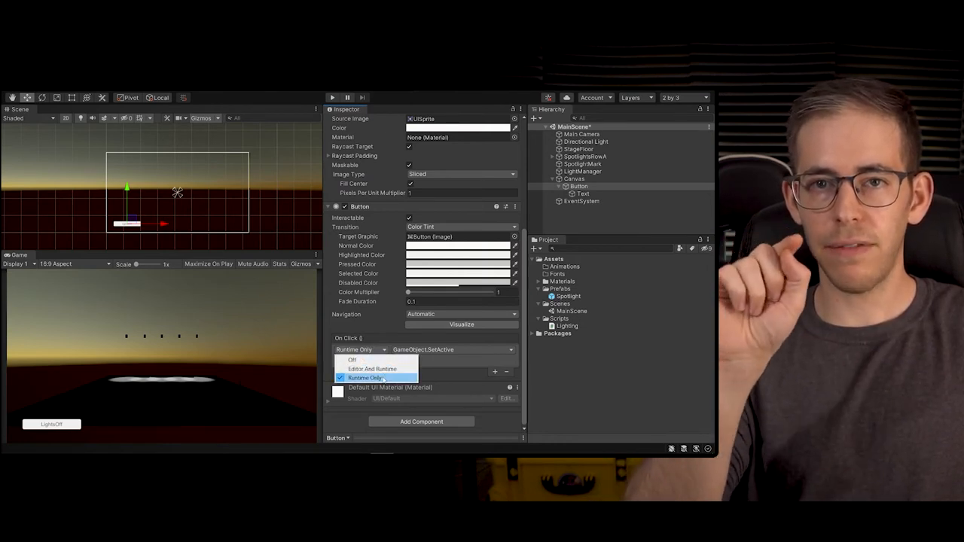
pyautogui.click(373, 376)
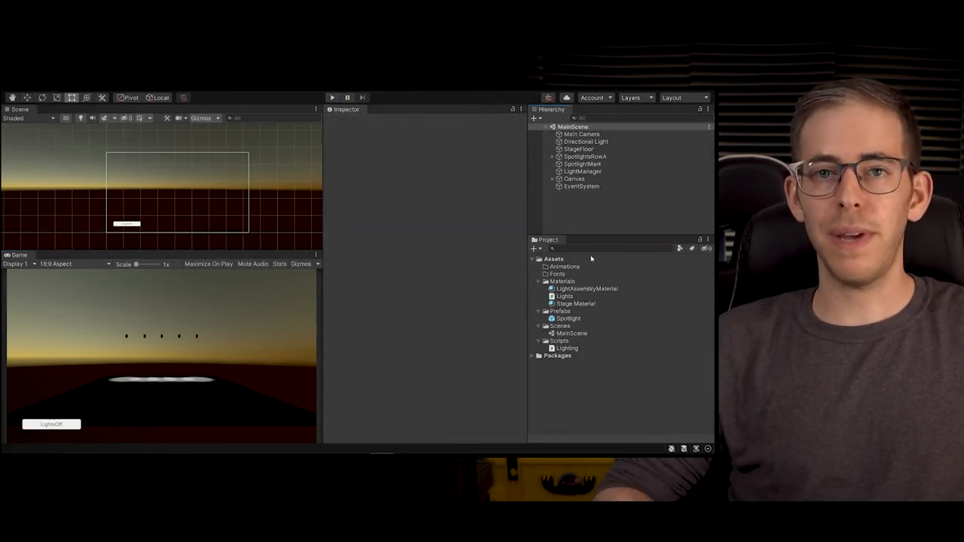
# - Create a second button under the Canvas and set its Text to Lights On
pyautogui.click(569, 178)
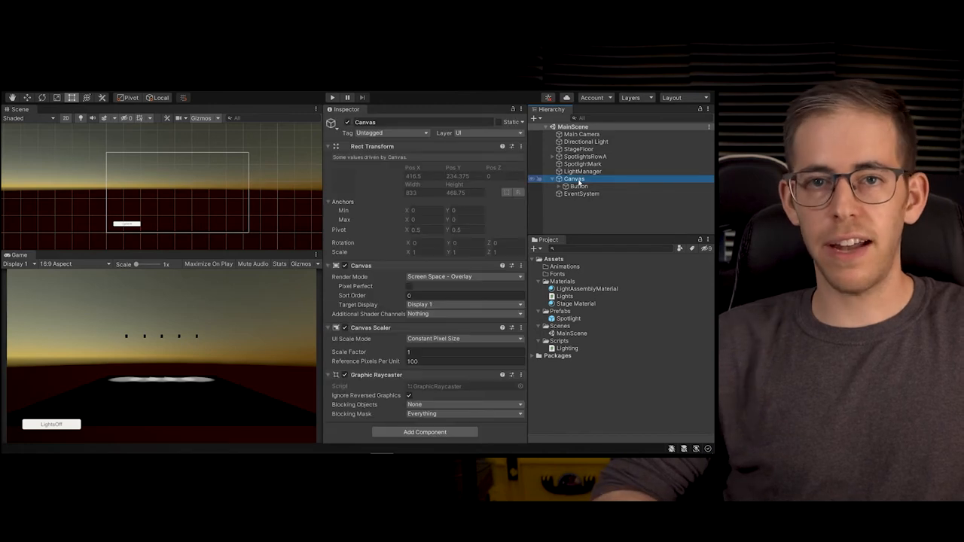
pyautogui.rightClick(566, 179)
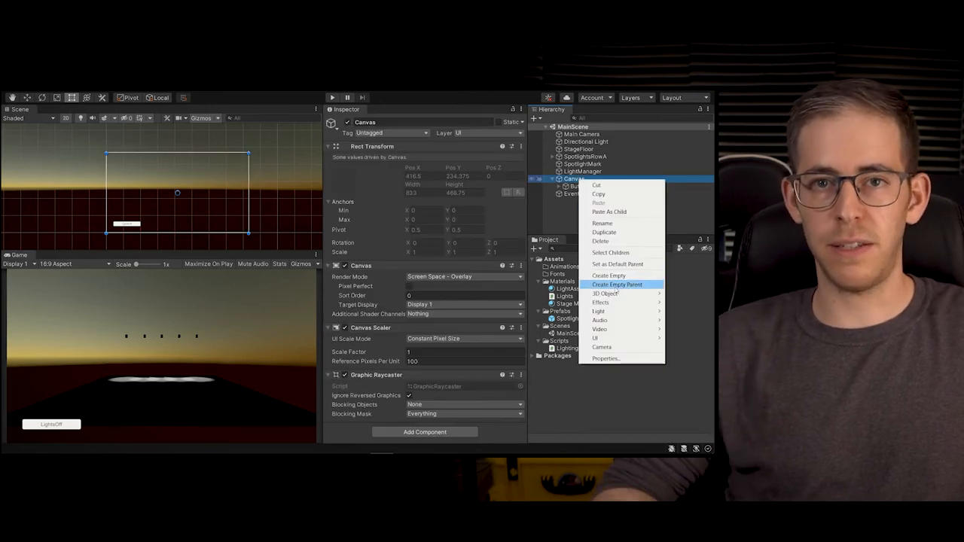
pyautogui.moveTo(596, 338)
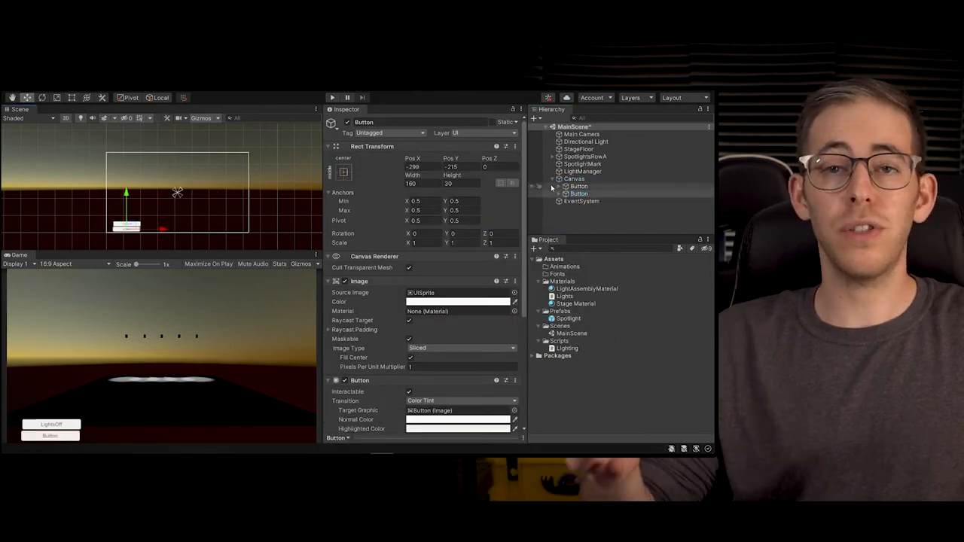
pyautogui.click(583, 202)
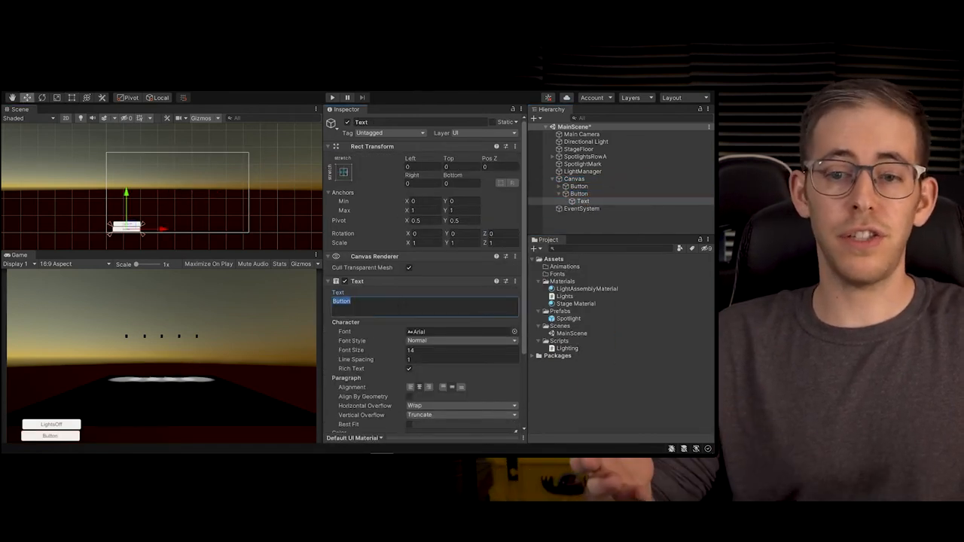
pyautogui.write('Lights')
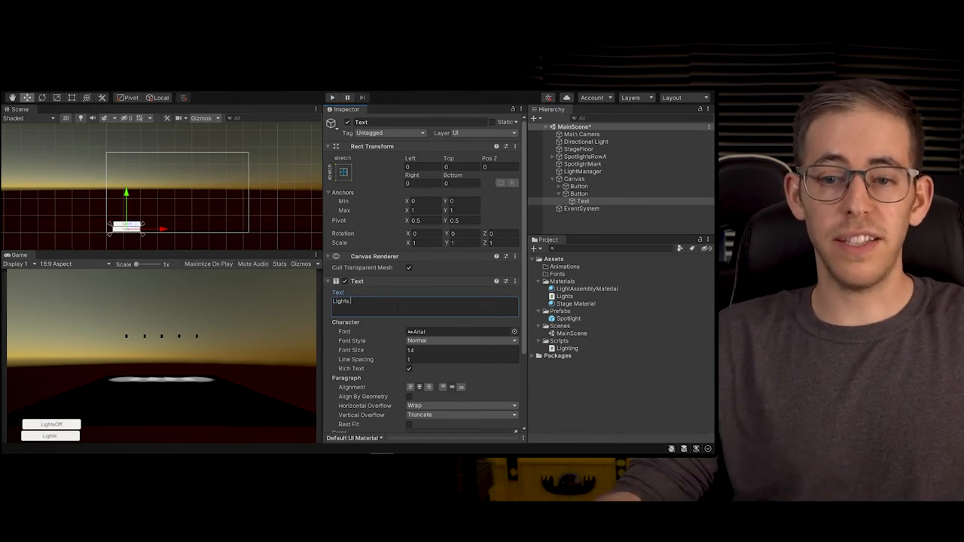
pyautogui.write('On')
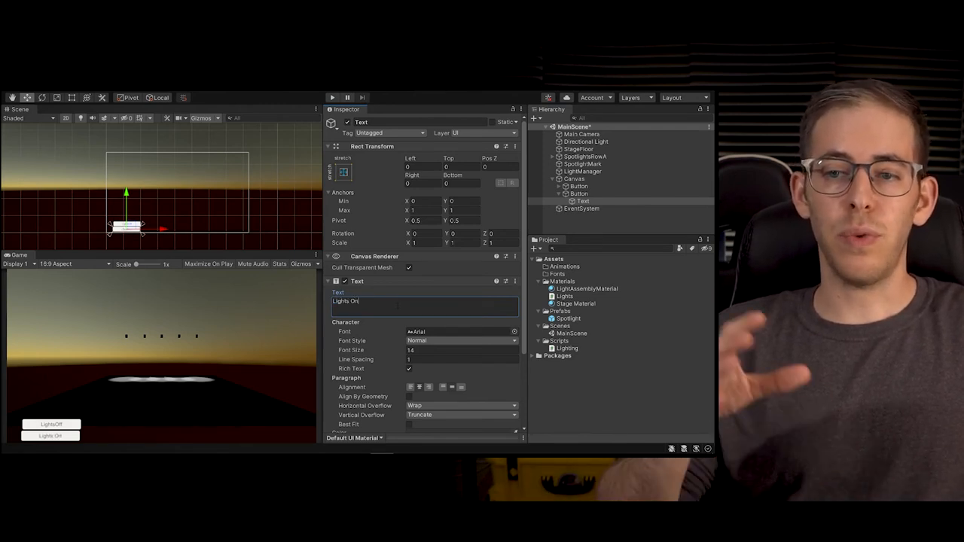
pyautogui.click(576, 186)
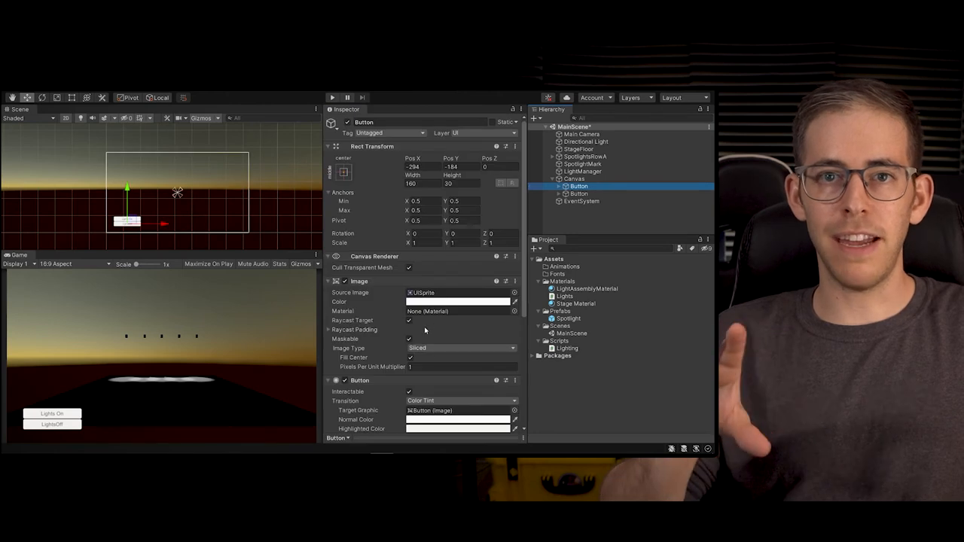
# - Add an On Click entry on the Lights On button calling GameObject.SetActive on SpotlightRowA
pyautogui.scroll(-3)
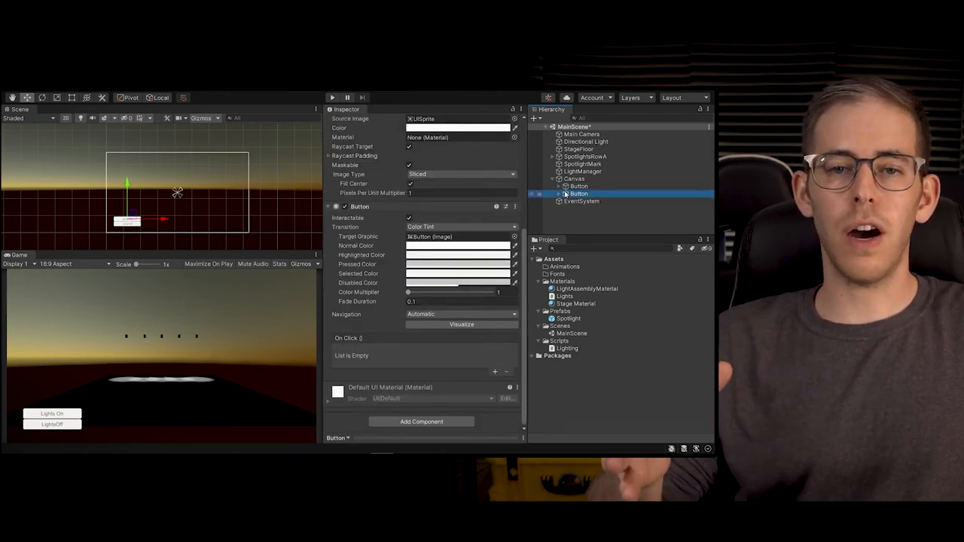
pyautogui.click(494, 370)
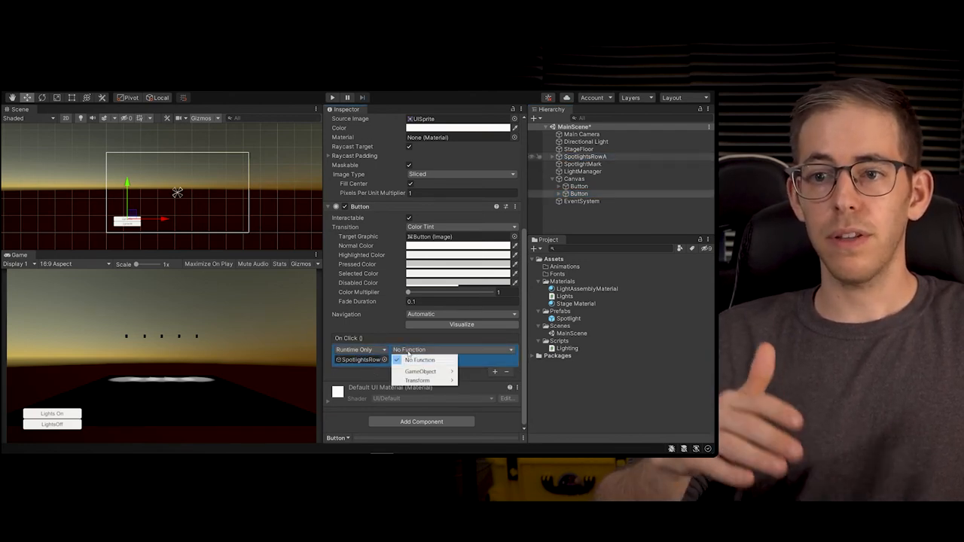
pyautogui.moveTo(422, 371)
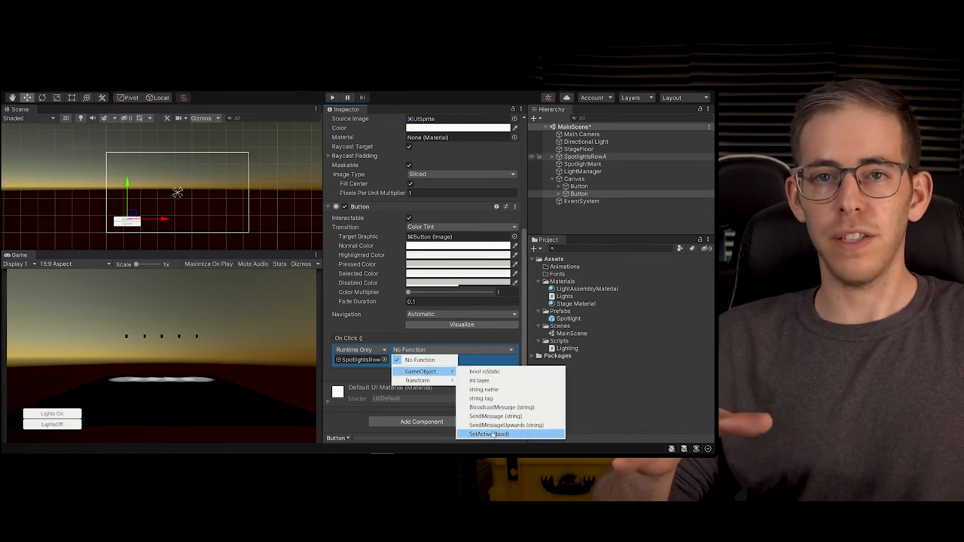
pyautogui.click(479, 434)
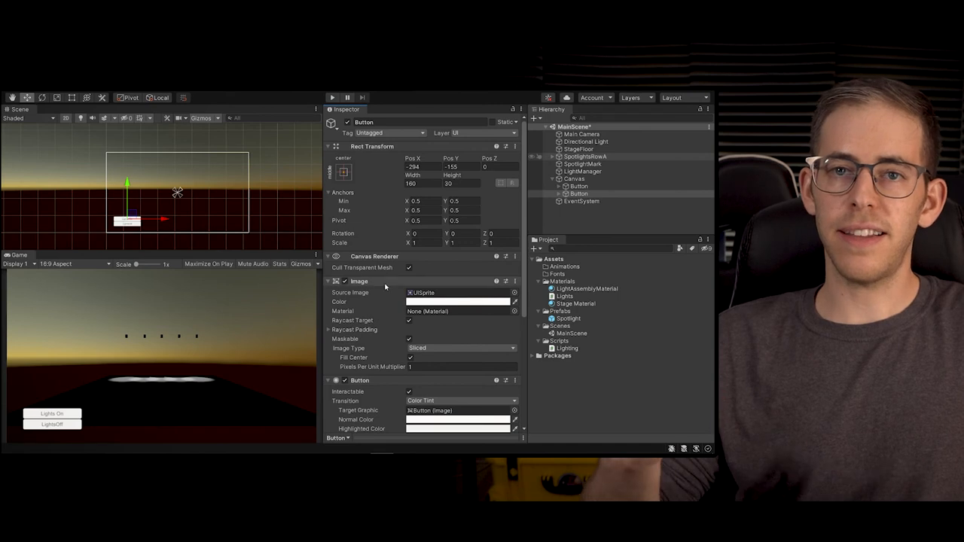
pyautogui.click(575, 193)
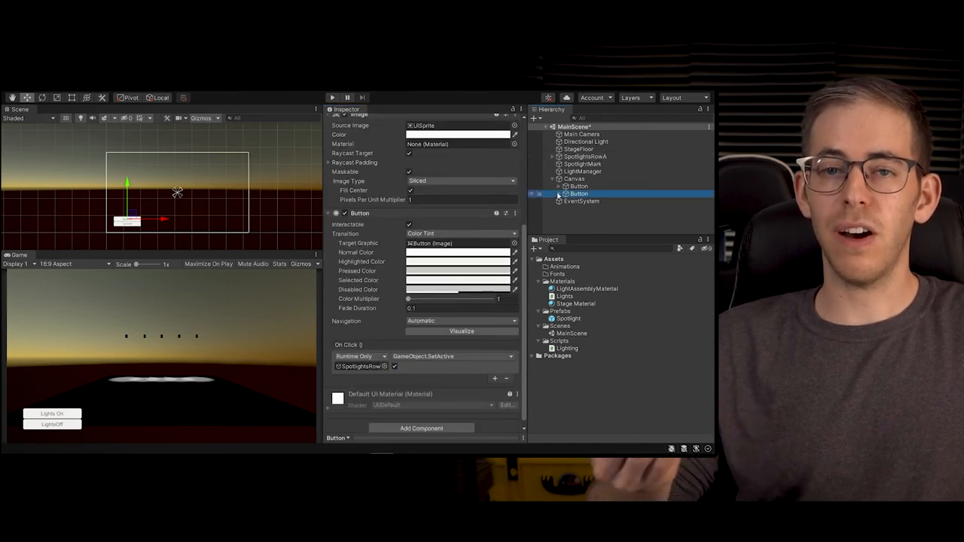